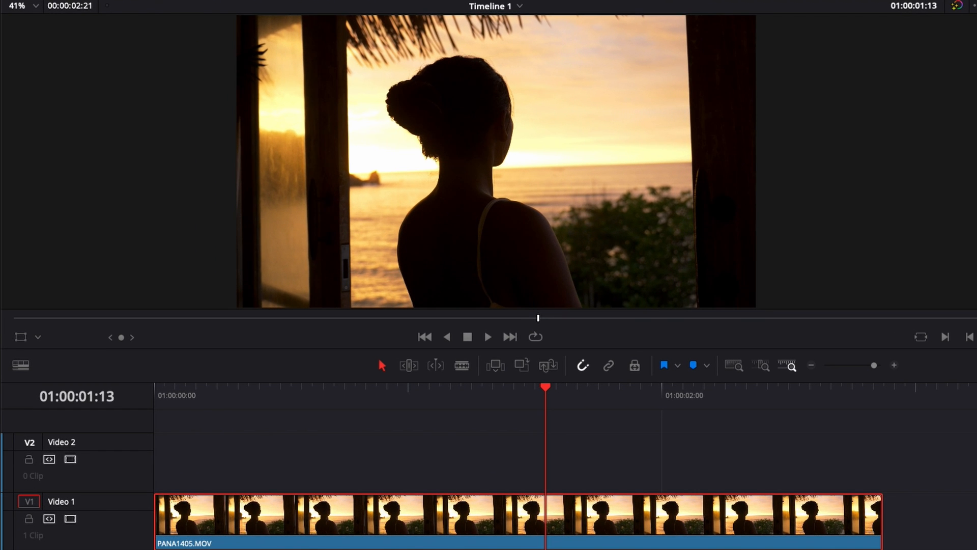
- Select the sunset silhouette clip and bring up the Effects library for the Halation OpenFX
left_click(487, 336)
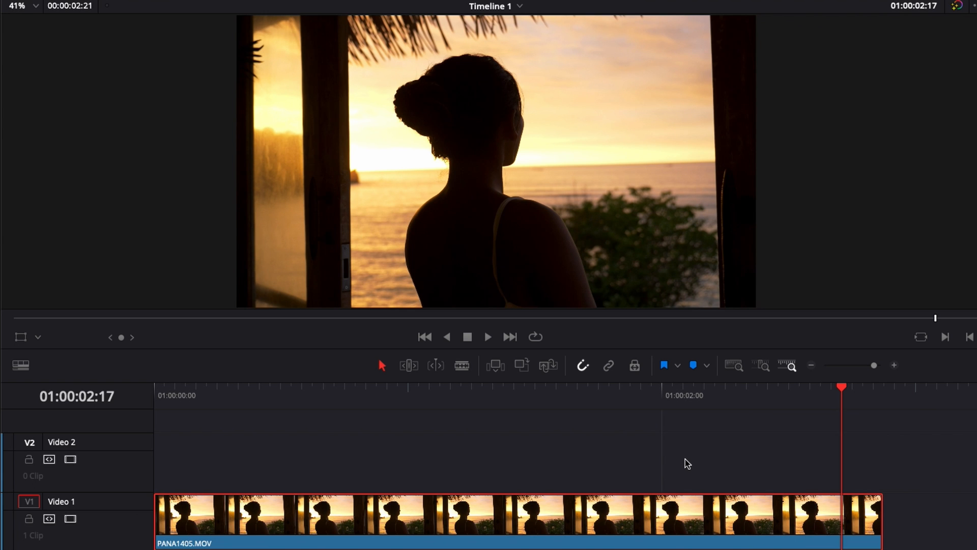
mouse_move(143, 174)
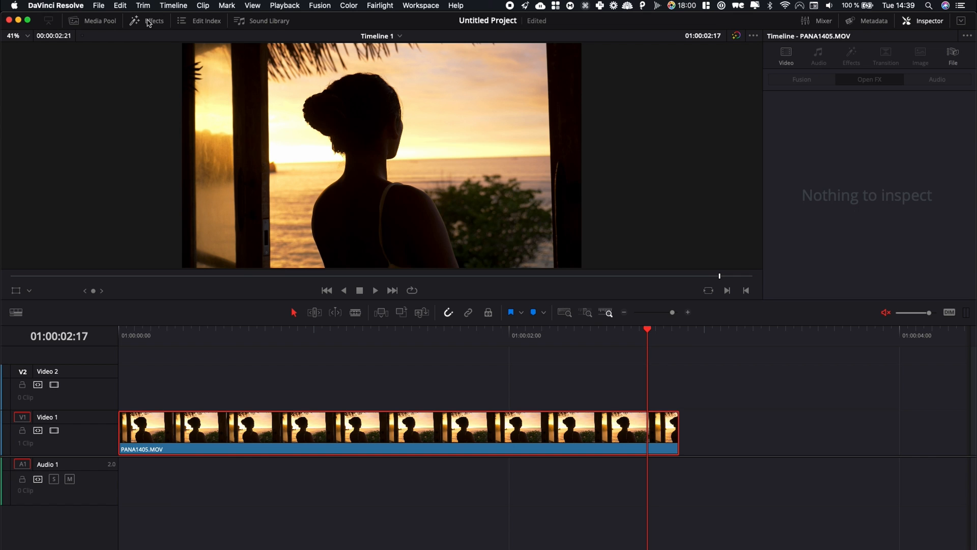
left_click(155, 21)
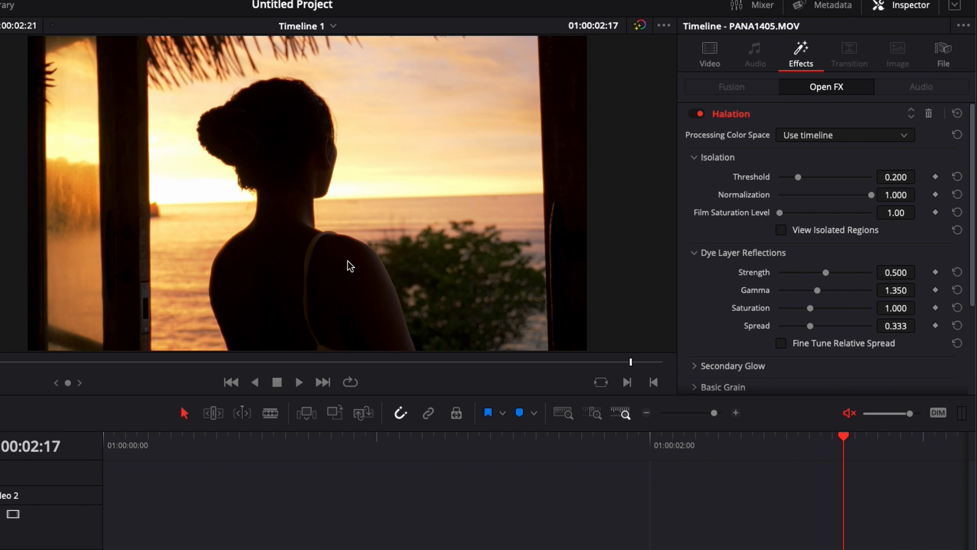
mouse_move(76, 345)
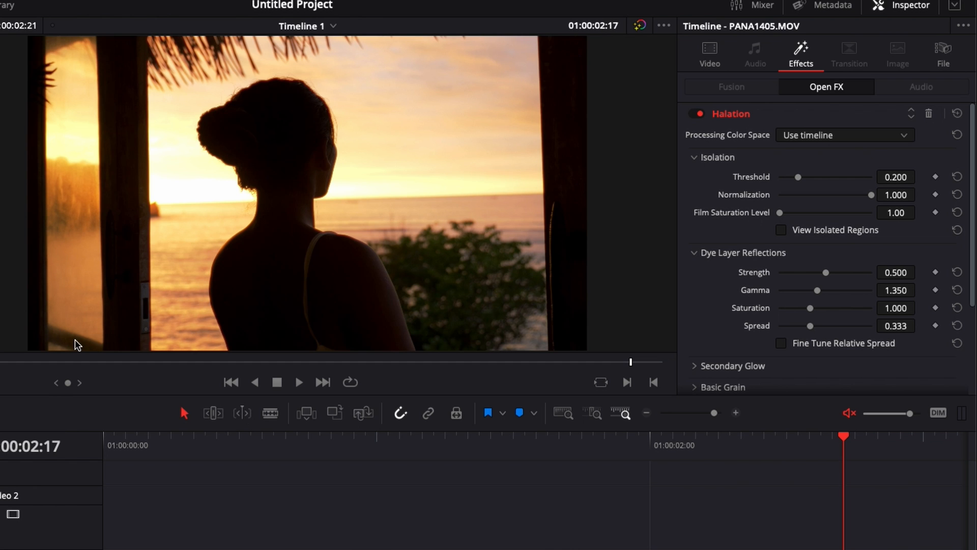
mouse_move(224, 296)
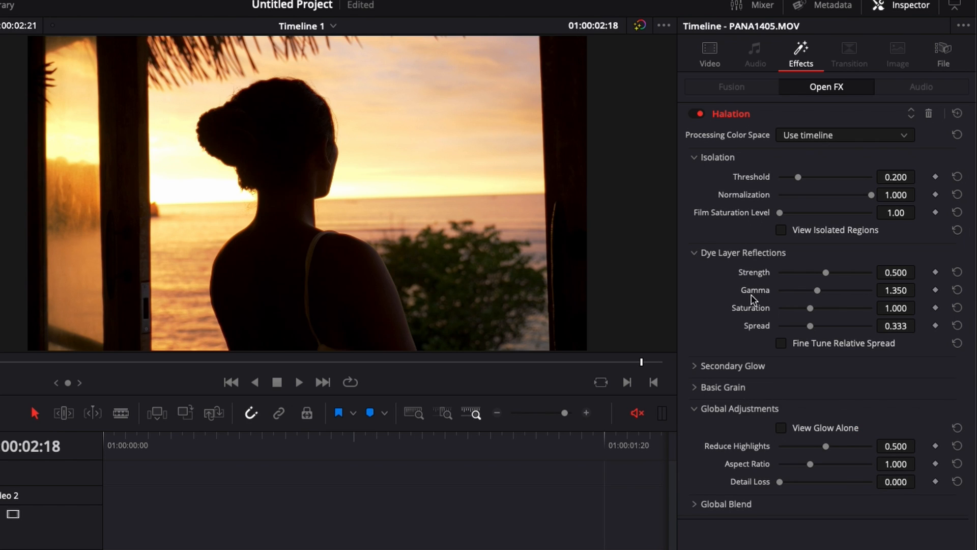
mouse_move(784, 238)
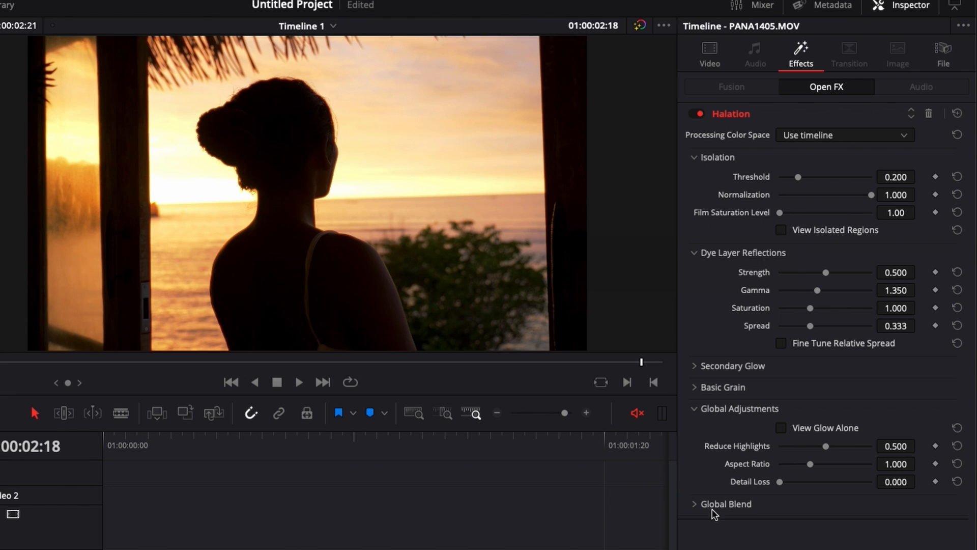
mouse_move(740, 170)
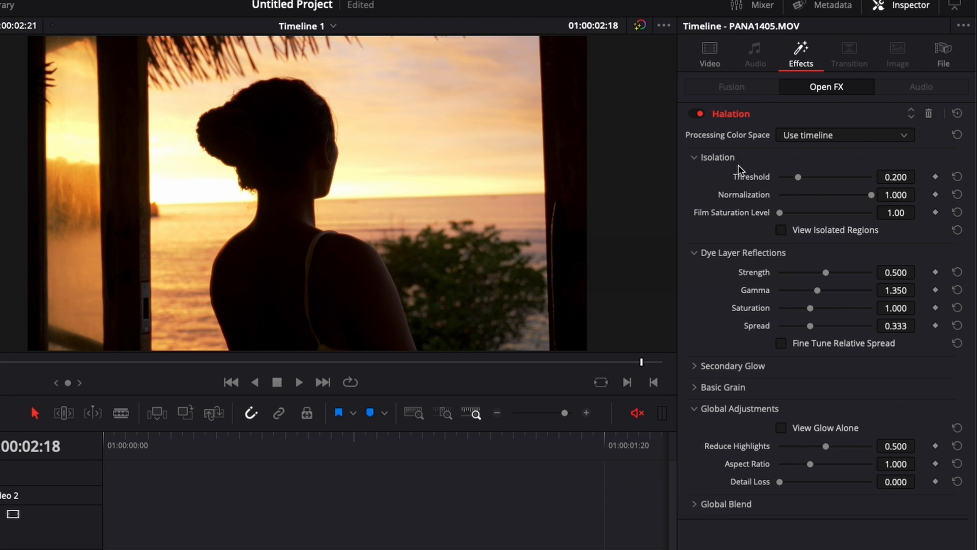
mouse_move(299, 294)
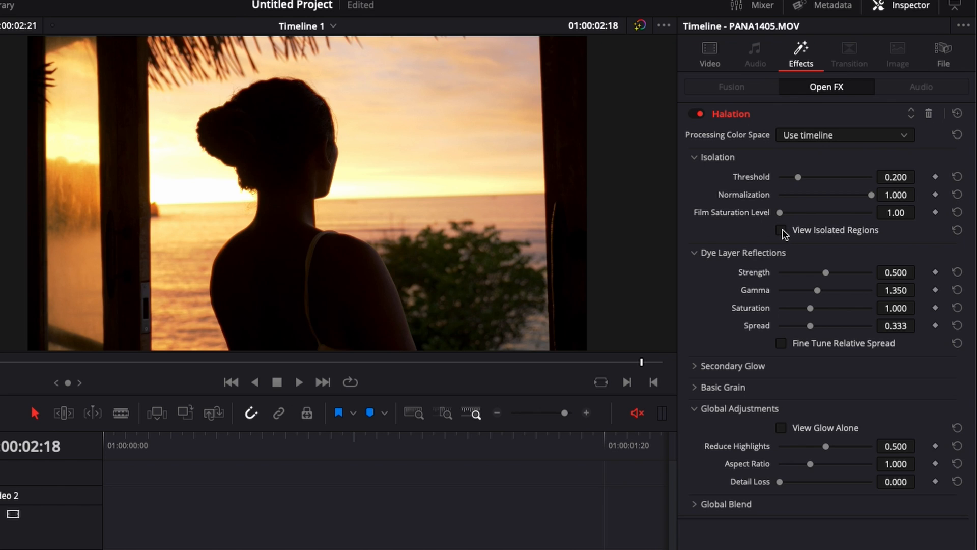
- With View Isolated Regions on, settle the Halation isolation threshold at about 0.419
left_click(781, 230)
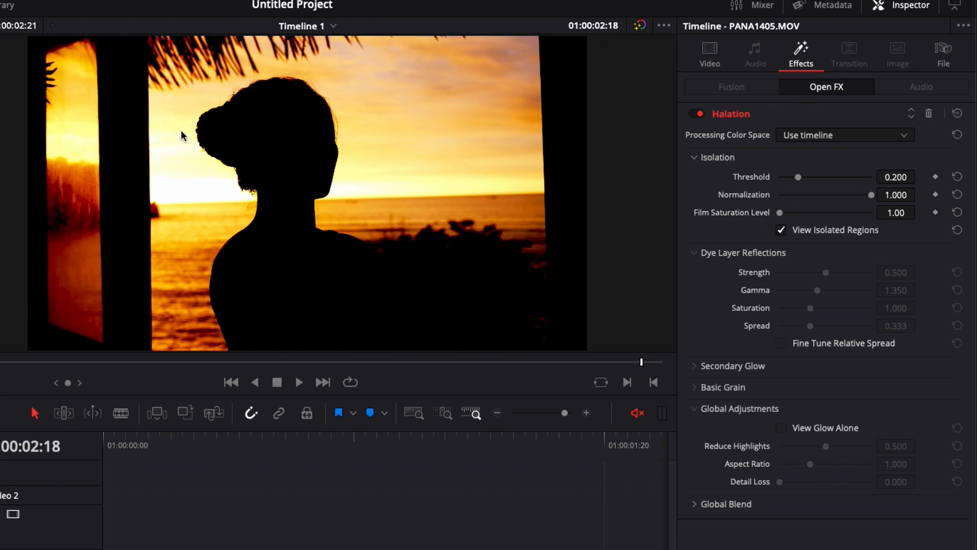
left_click_drag(797, 176, 813, 176)
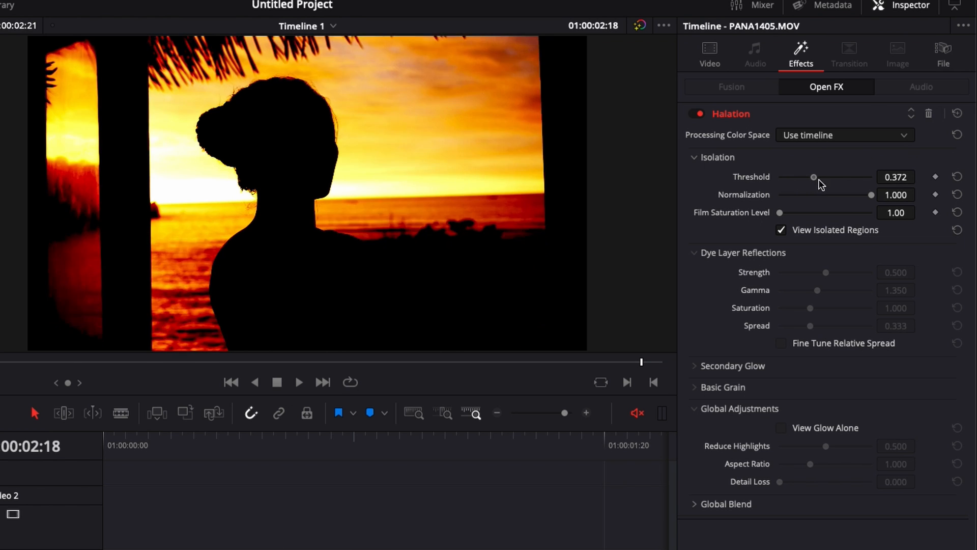
left_click_drag(813, 177, 846, 177)
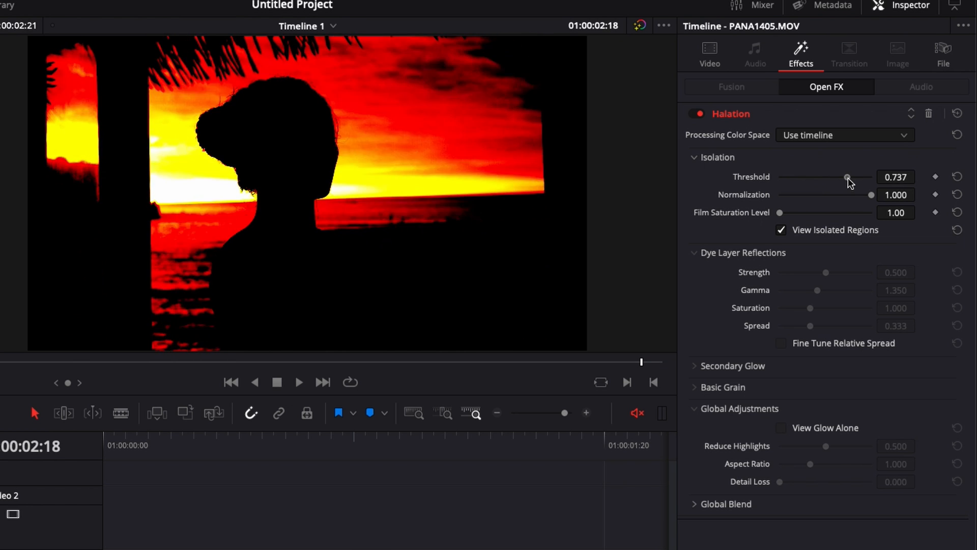
left_click_drag(846, 177, 830, 177)
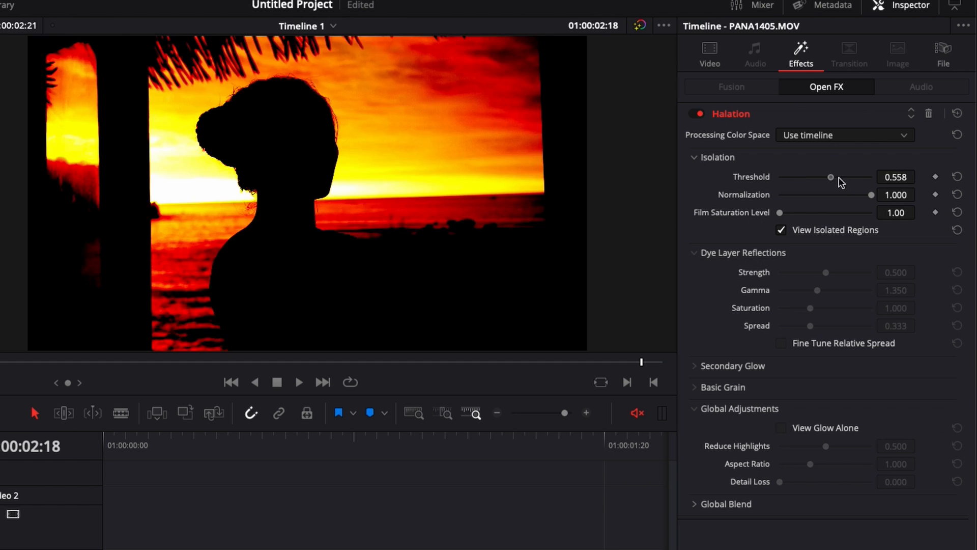
left_click_drag(830, 177, 819, 177)
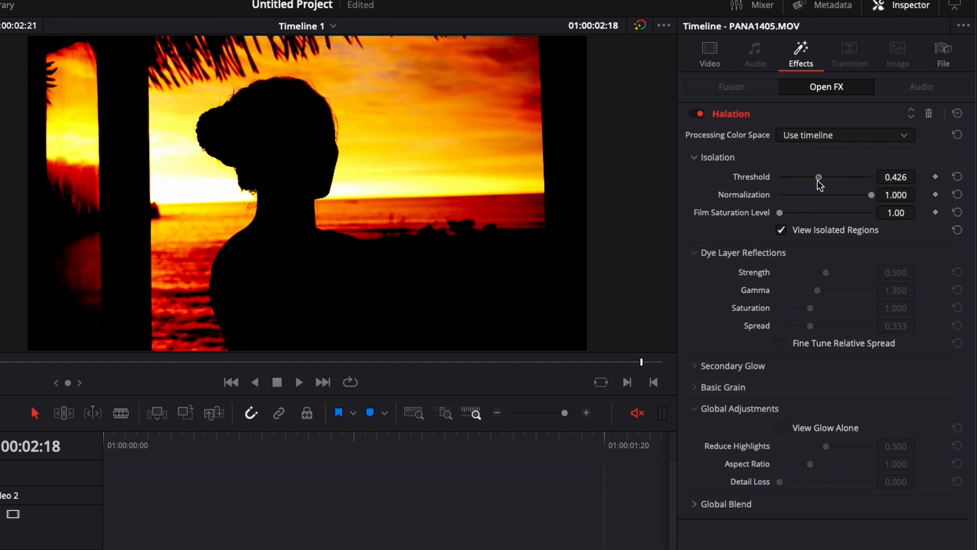
left_click_drag(818, 177, 816, 177)
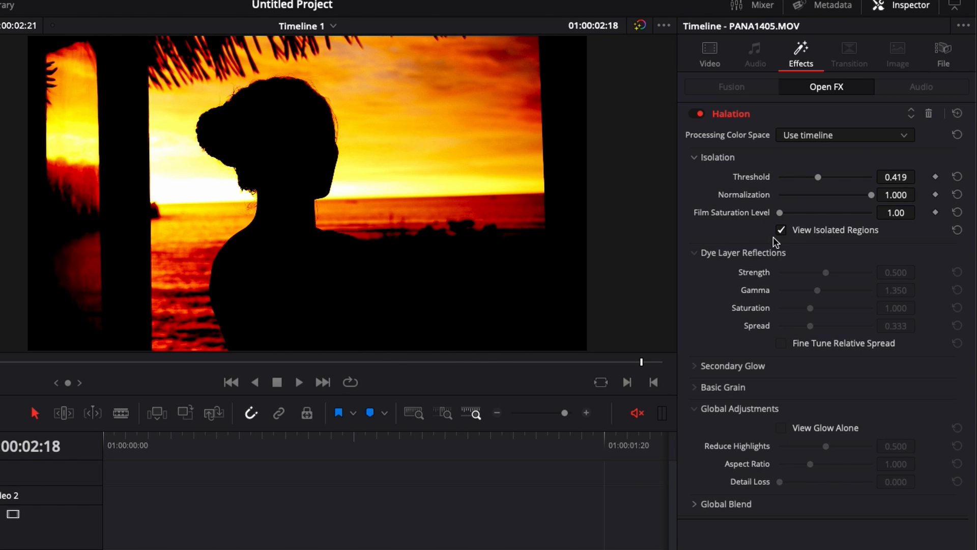
- Back on the normal preview, set dye layer reflections gamma 1.350 and spread 0.333
left_click(780, 230)
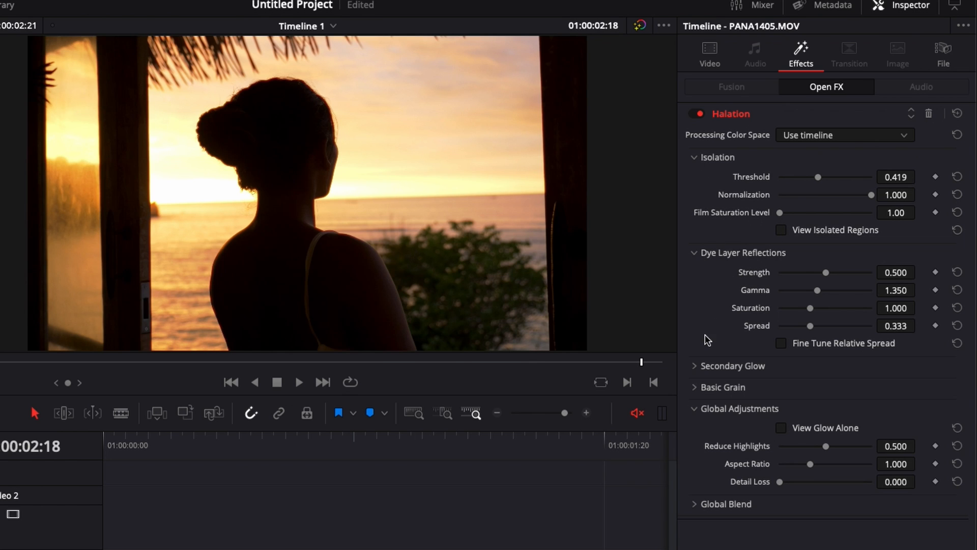
mouse_move(224, 163)
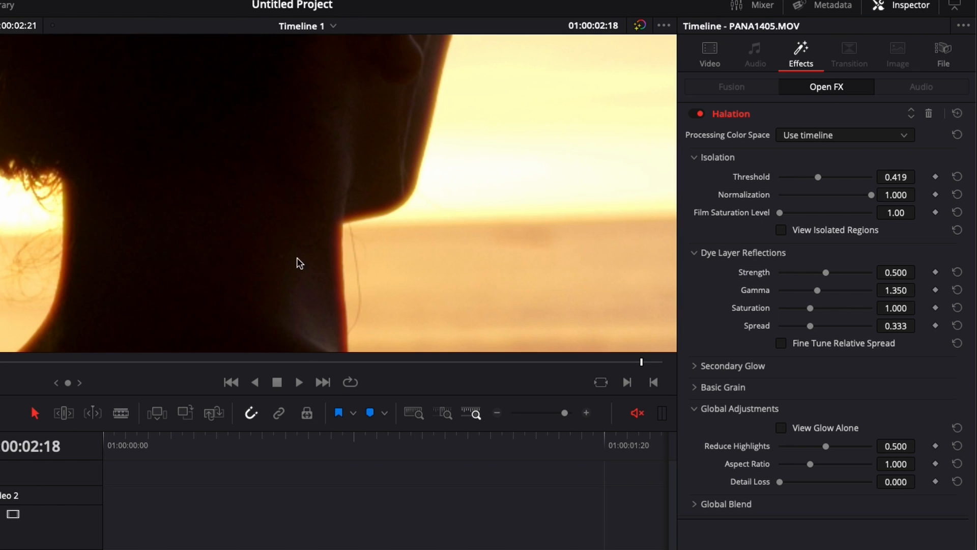
mouse_move(365, 206)
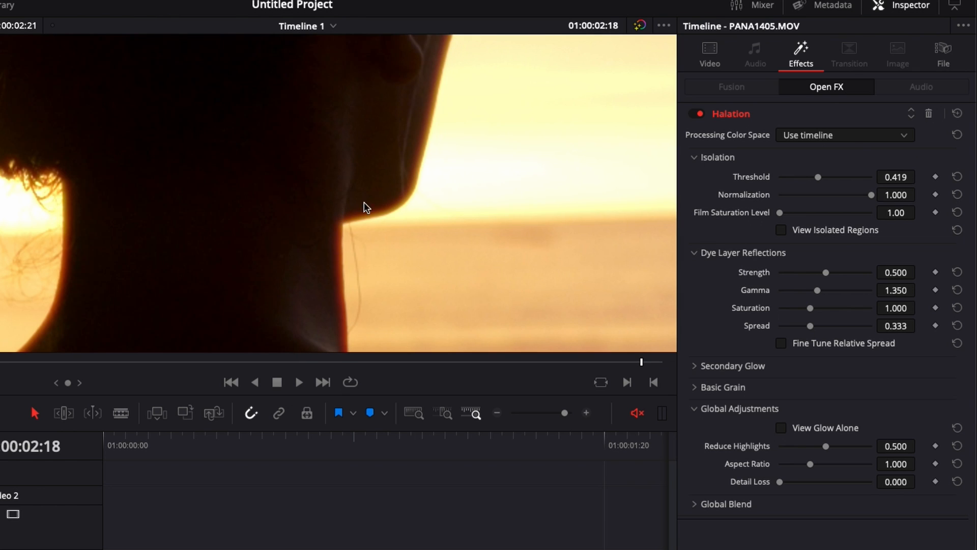
mouse_move(826, 269)
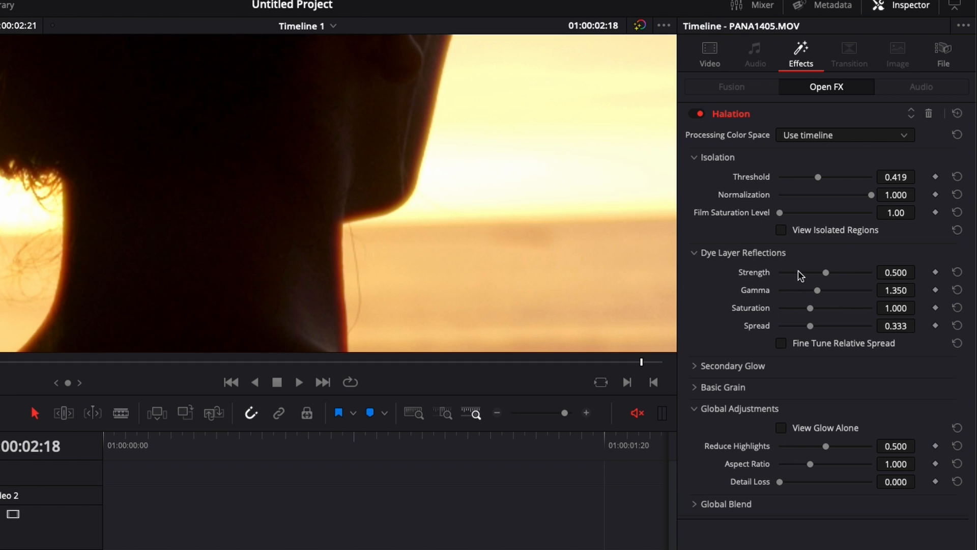
left_click_drag(827, 272, 796, 272)
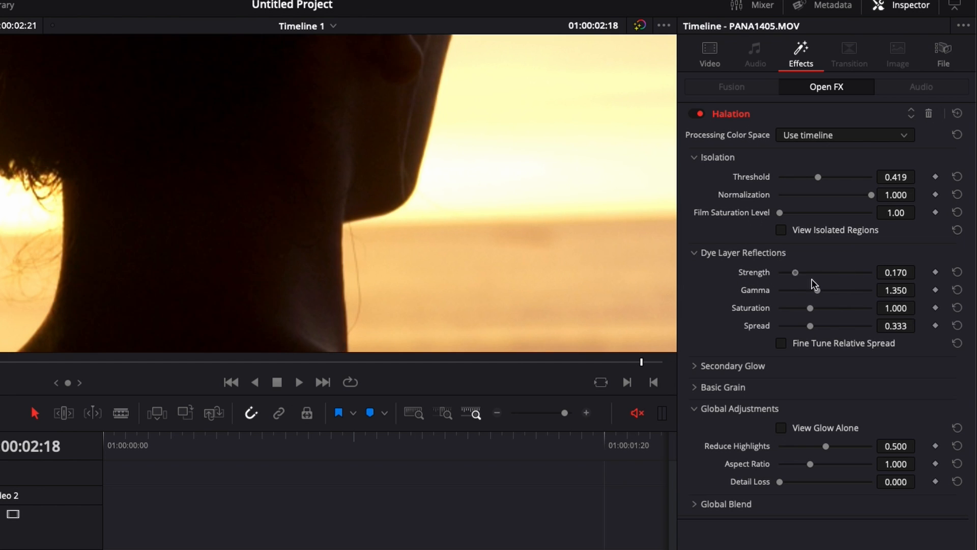
left_click_drag(796, 273, 848, 273)
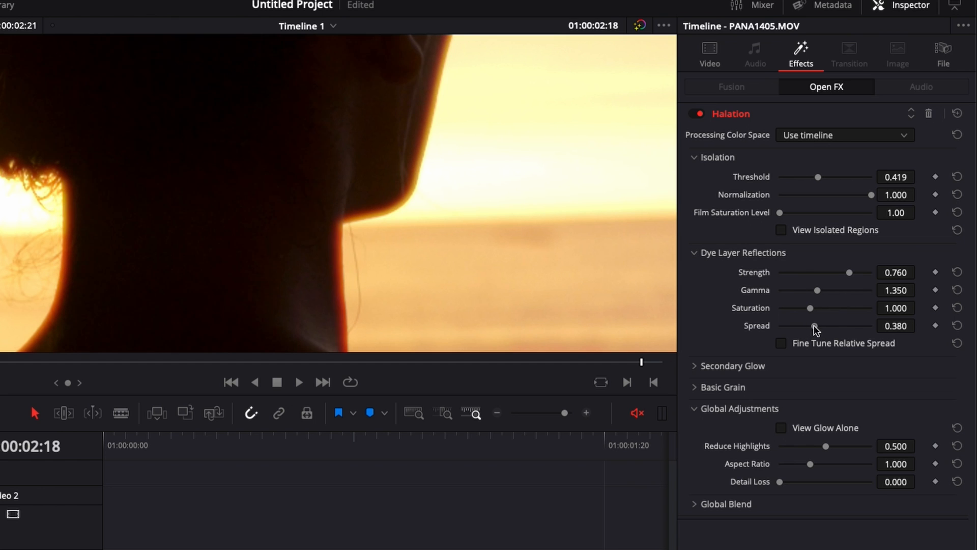
left_click_drag(814, 325, 825, 326)
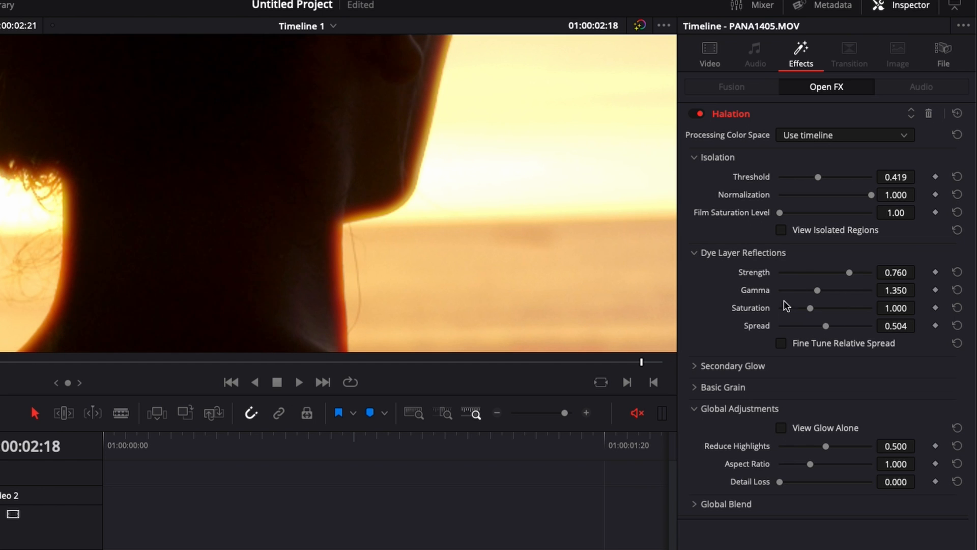
left_click_drag(848, 273, 825, 273)
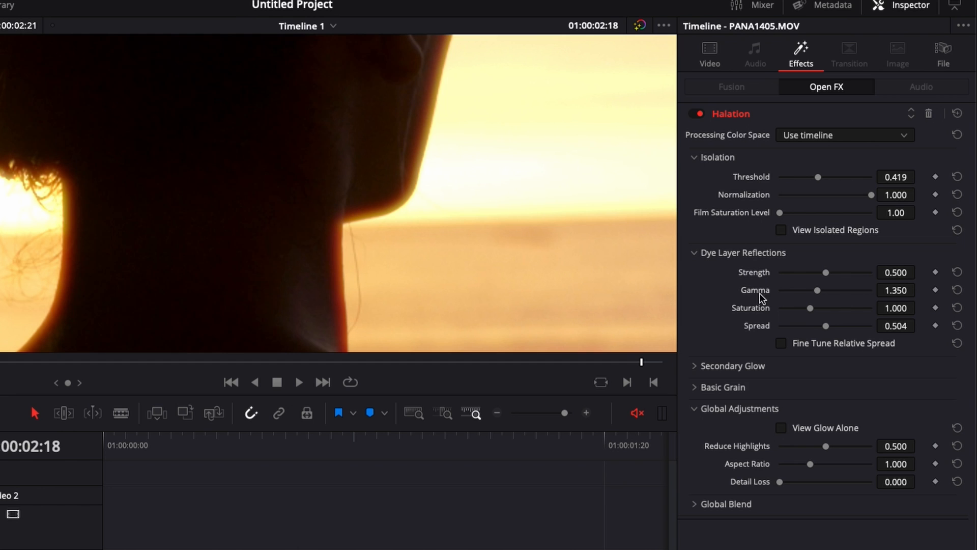
left_click_drag(824, 326, 811, 326)
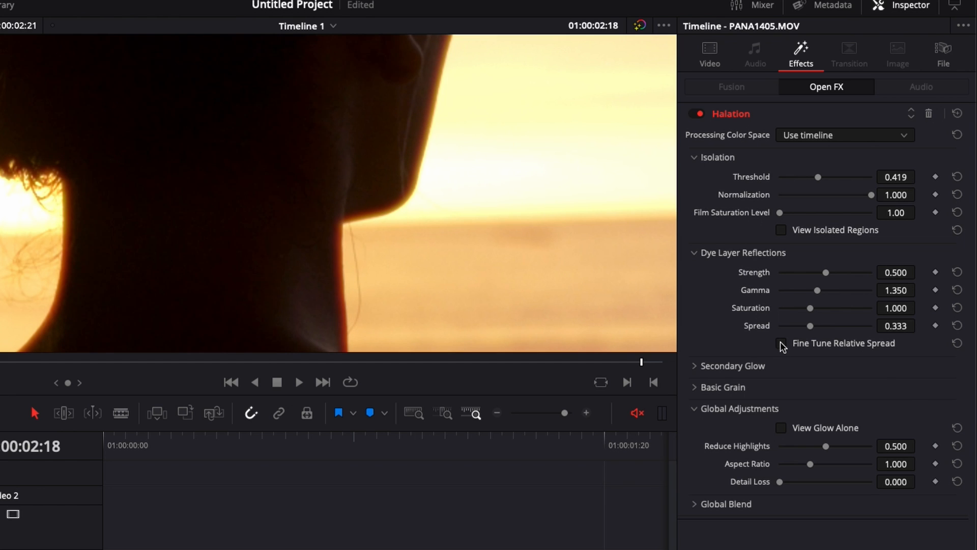
- Enable Fine Tune Relative Spread, compare red at 0, then restore red to 1.600
left_click(781, 343)
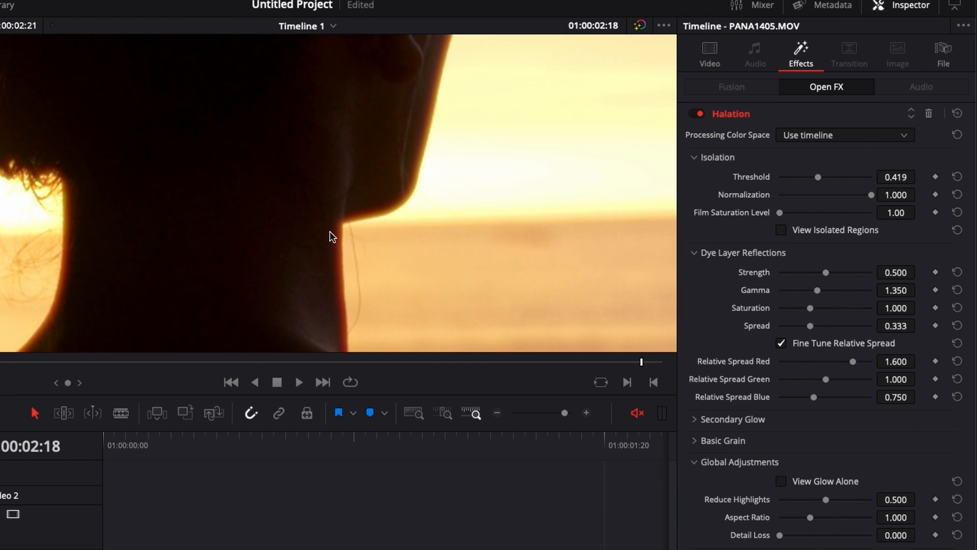
mouse_move(278, 188)
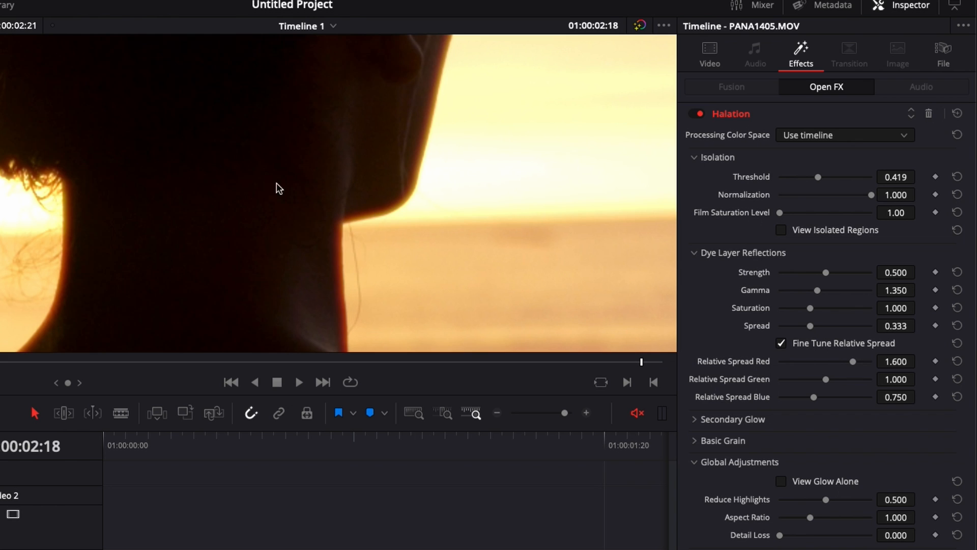
mouse_move(857, 367)
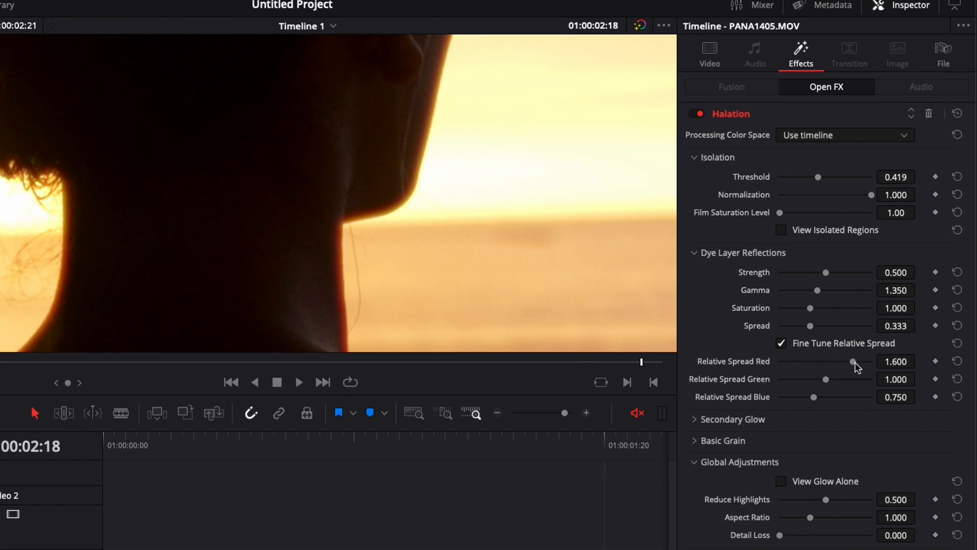
left_click_drag(848, 360, 779, 360)
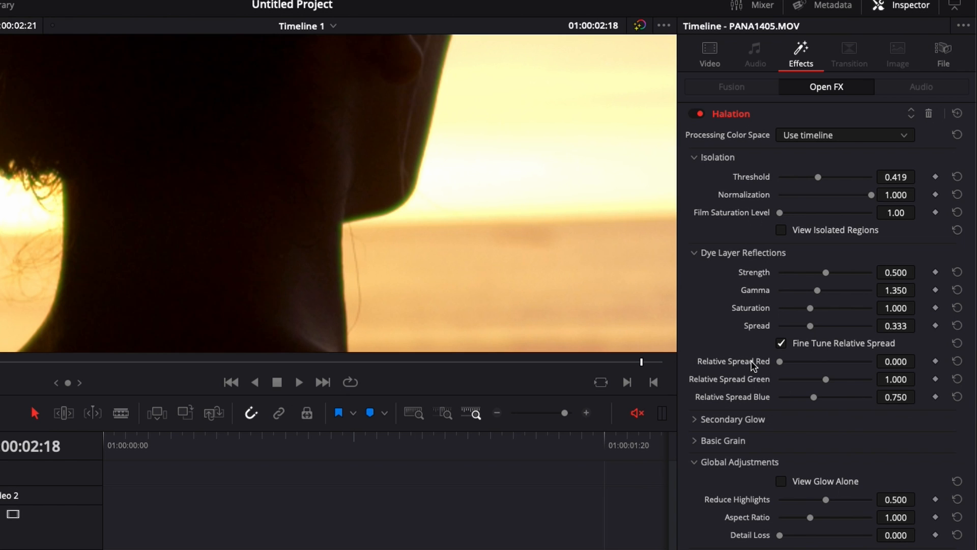
mouse_move(754, 361)
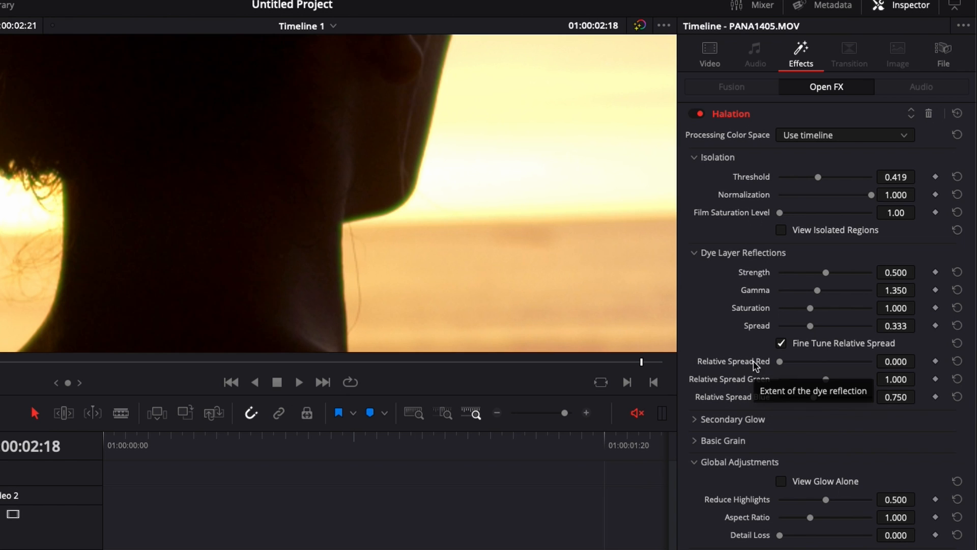
left_click_drag(780, 361, 845, 361)
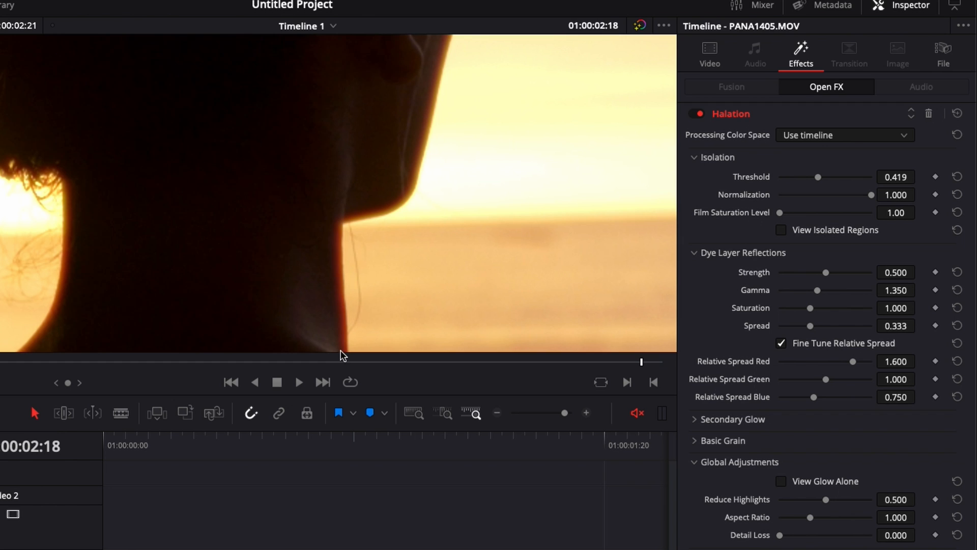
mouse_move(357, 296)
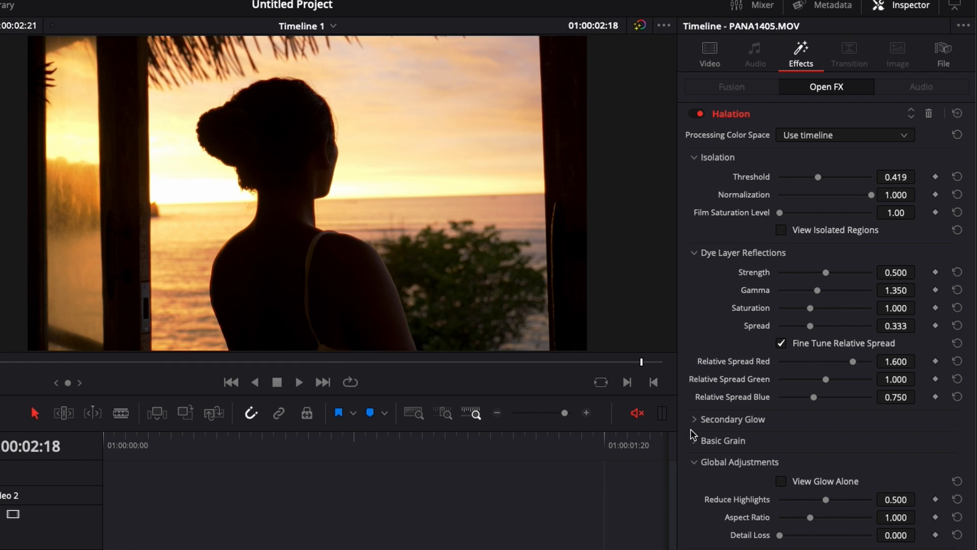
- Expand Secondary Glow and raise its strength to about 0.163
left_click(696, 418)
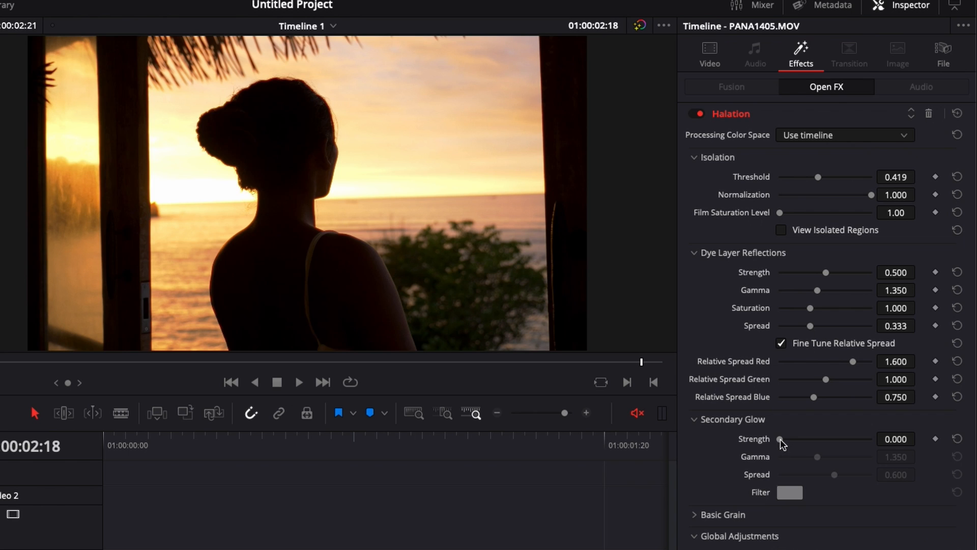
left_click_drag(782, 439, 793, 439)
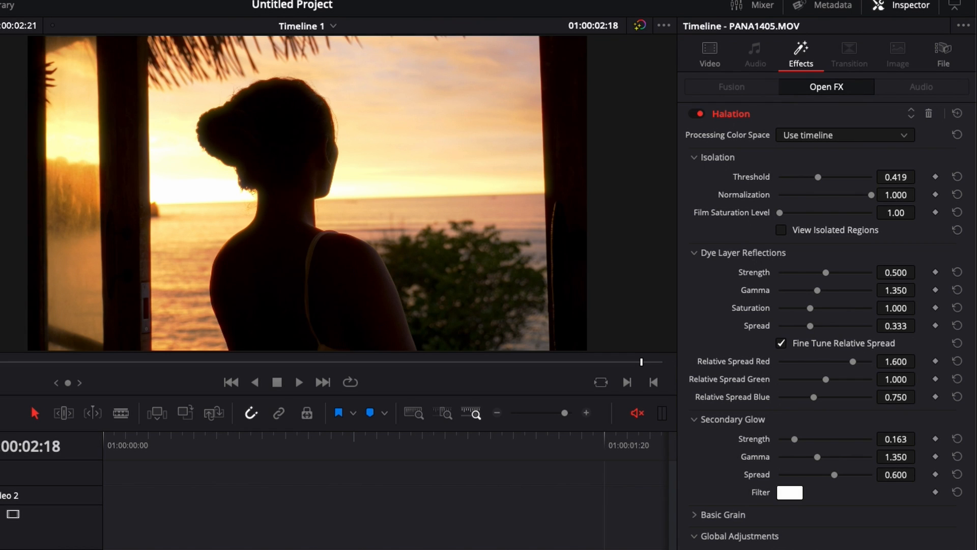
mouse_move(761, 438)
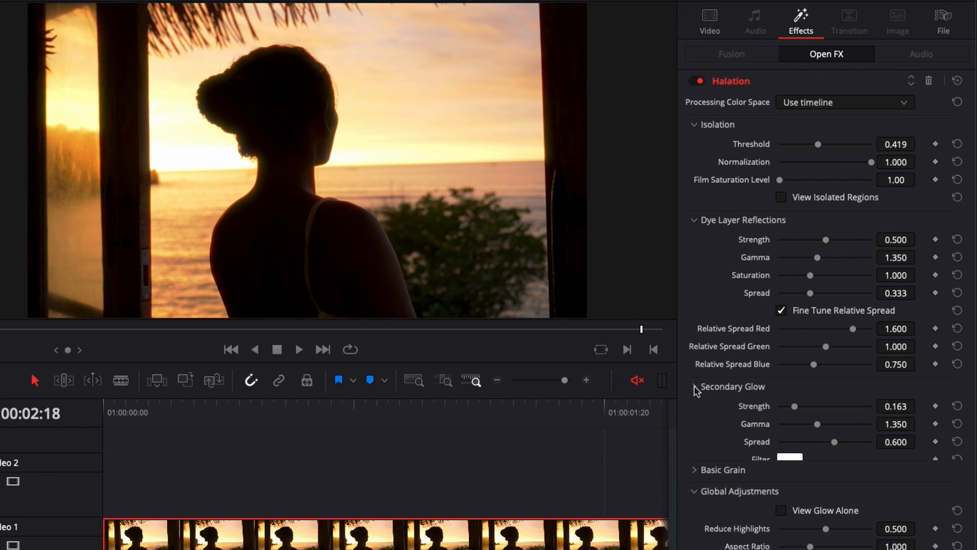
- Enable Append Grain Internally in Basic Grain with strength about 0.604
left_click(694, 387)
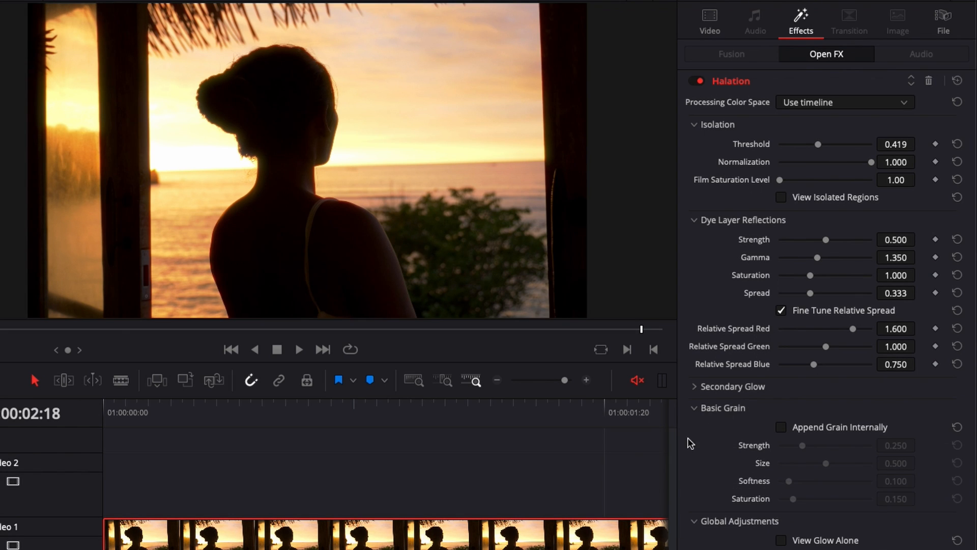
mouse_move(783, 431)
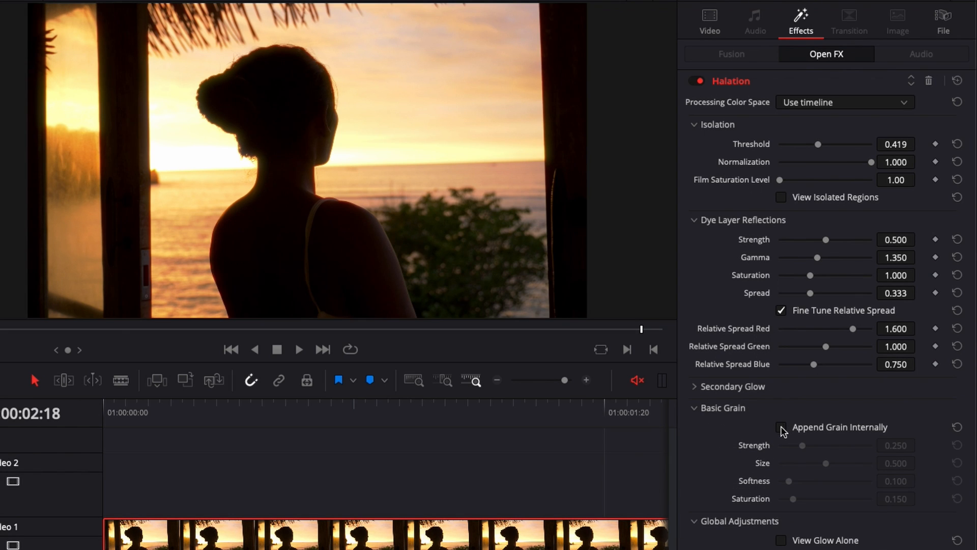
left_click(781, 427)
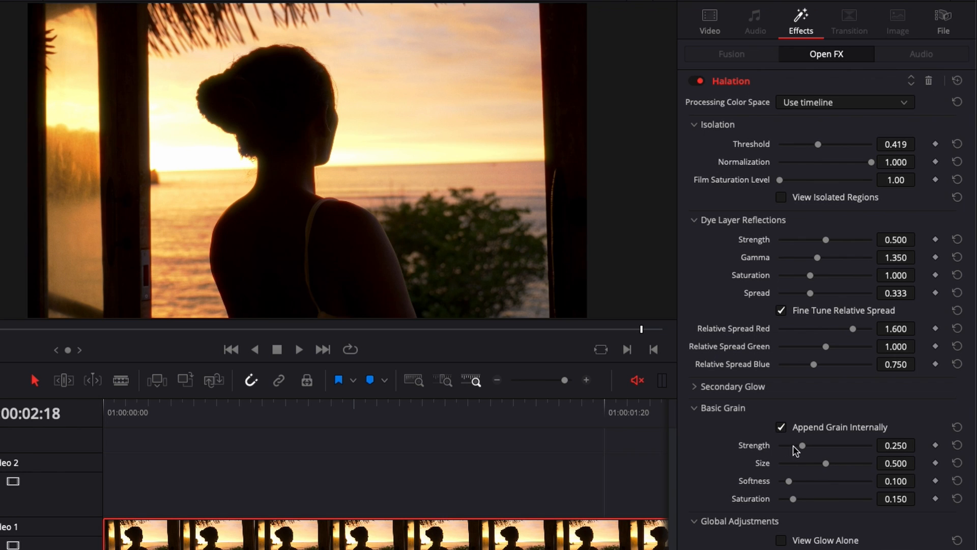
left_click_drag(803, 445, 835, 445)
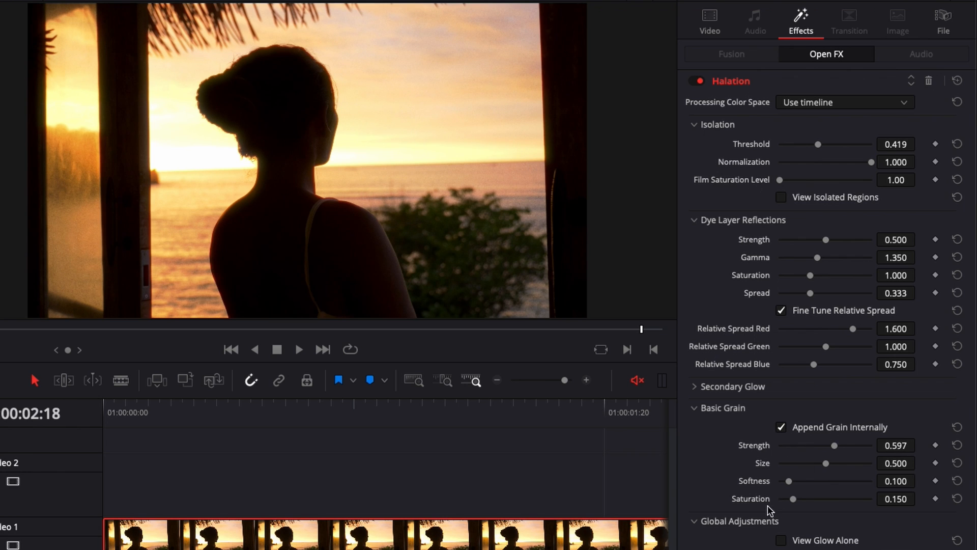
mouse_move(837, 450)
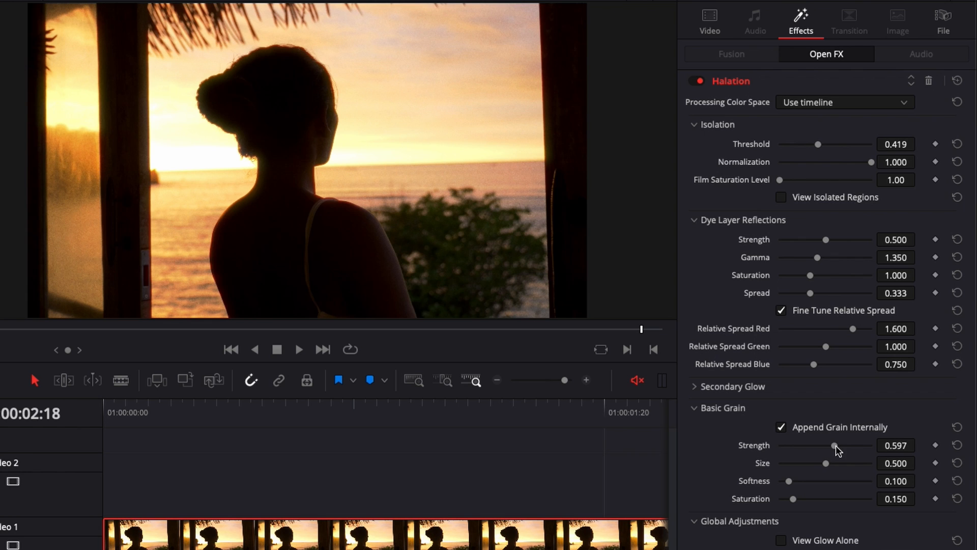
left_click_drag(828, 445, 836, 445)
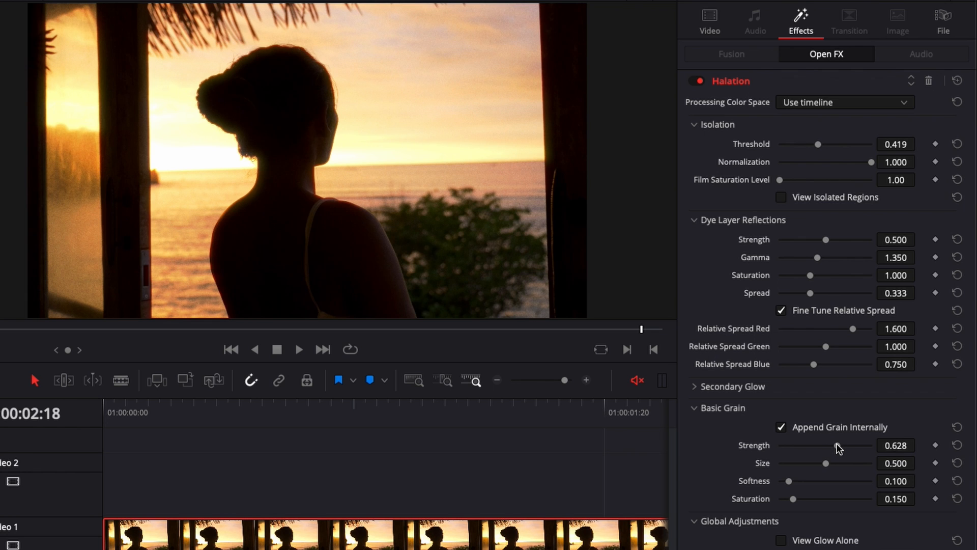
left_click_drag(840, 445, 843, 445)
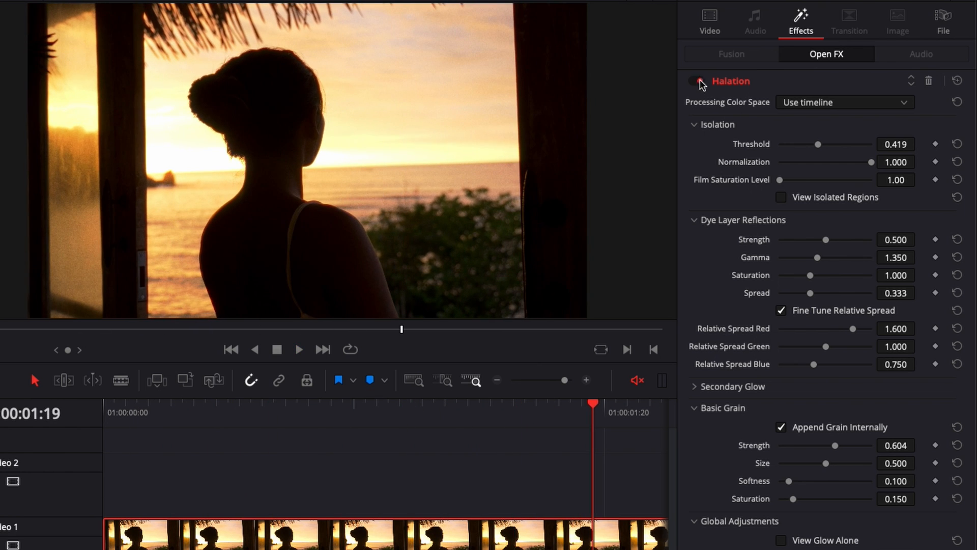
left_click(693, 80)
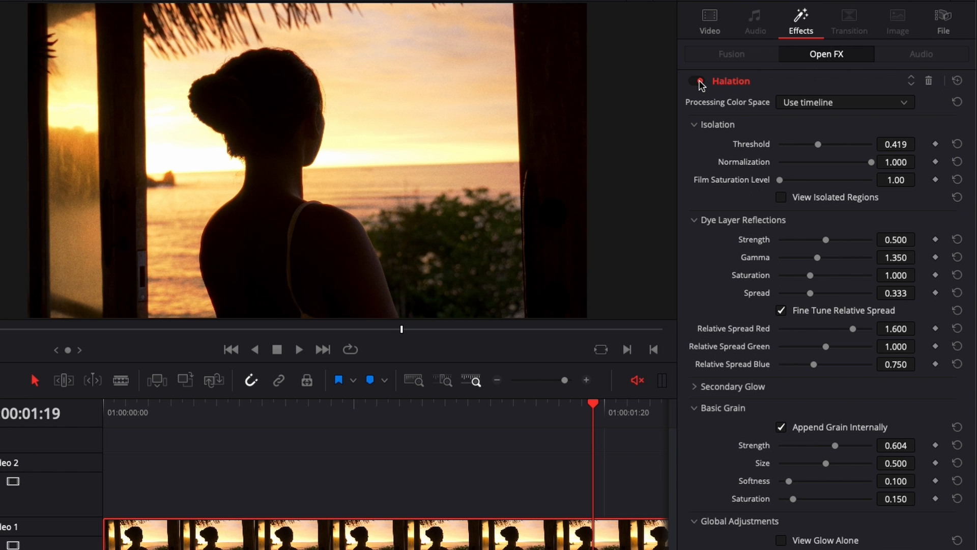
left_click(694, 82)
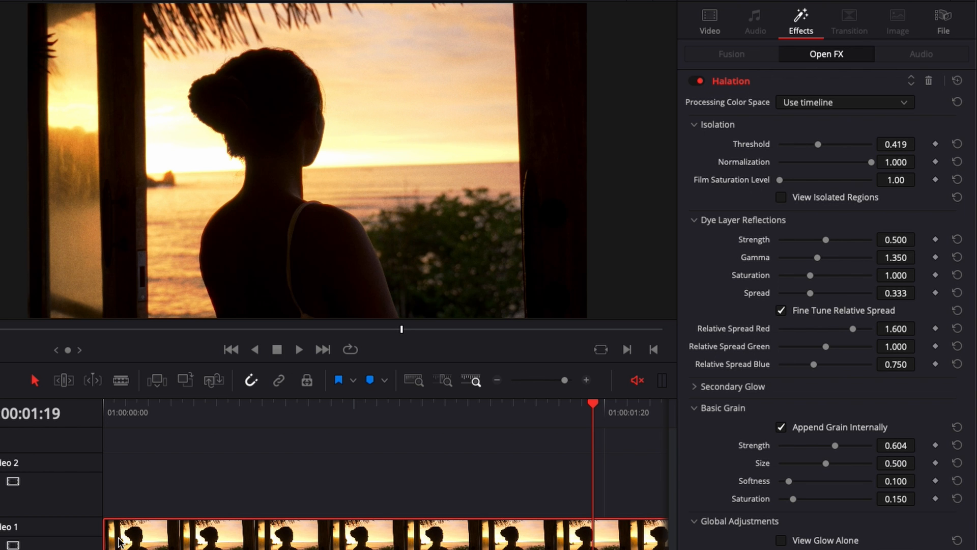